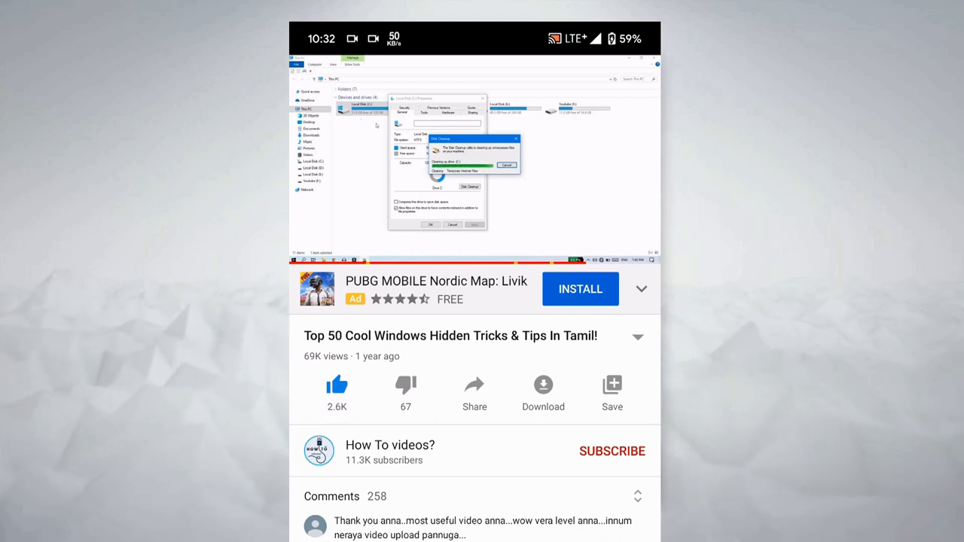
Subscribe to the How To videos? channel and turn on its notification bell.
left_click(611, 451)
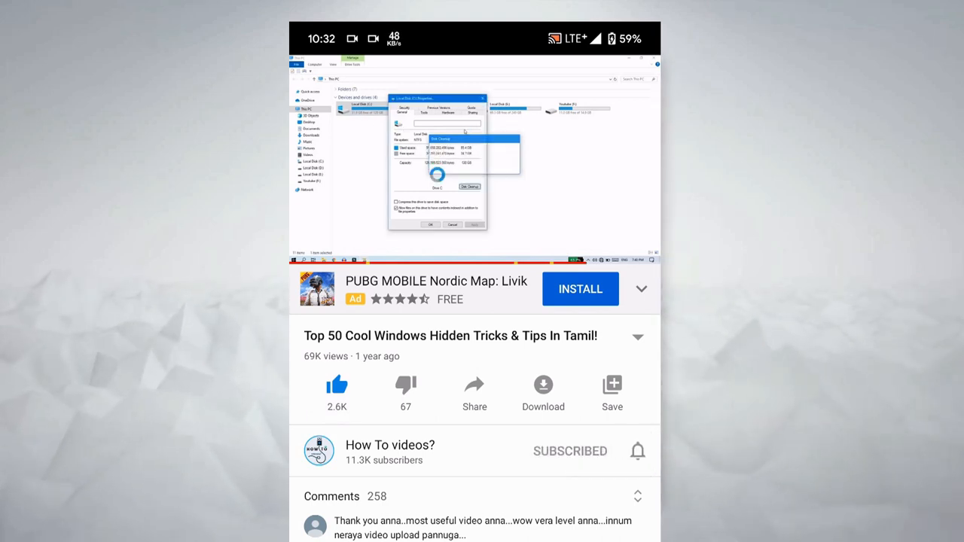
left_click(637, 451)
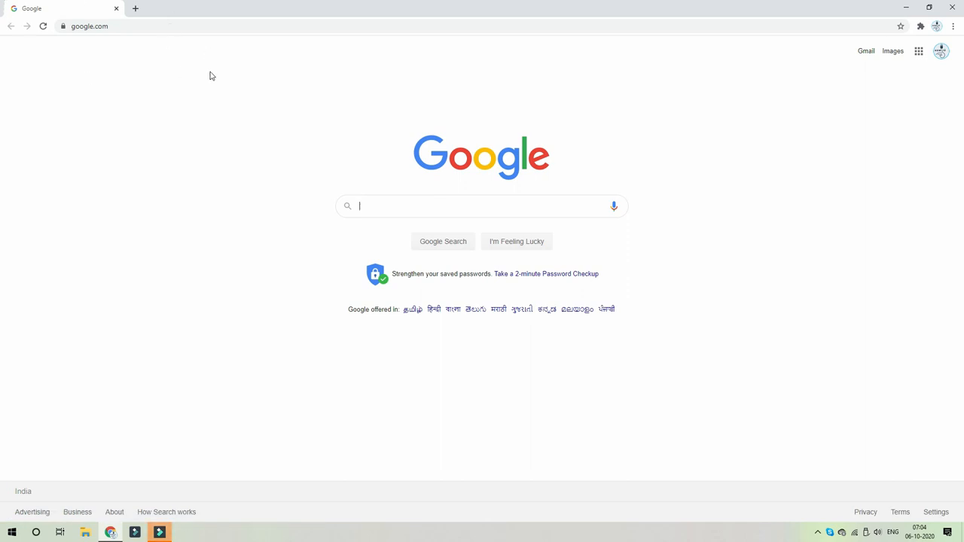
mouse_move(369, 226)
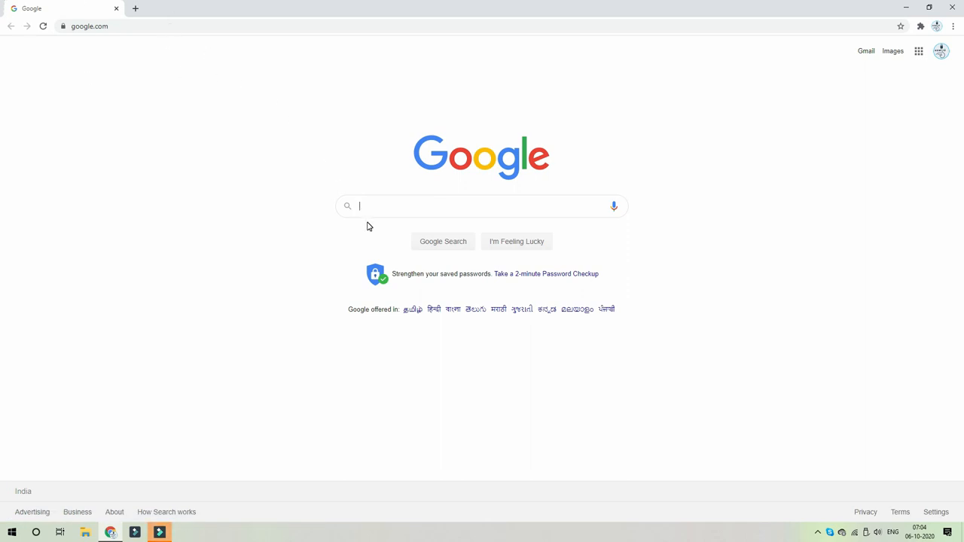
type("7zip")
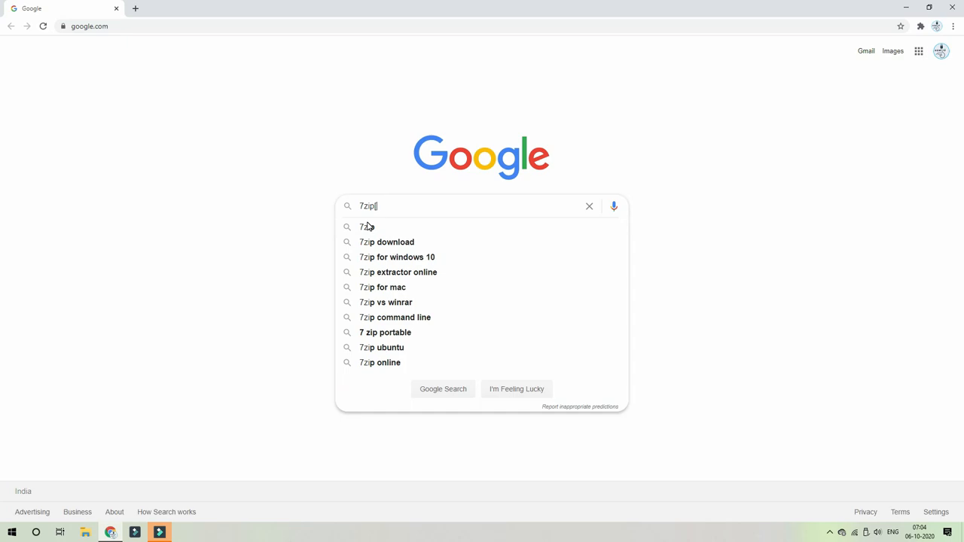
key("Enter")
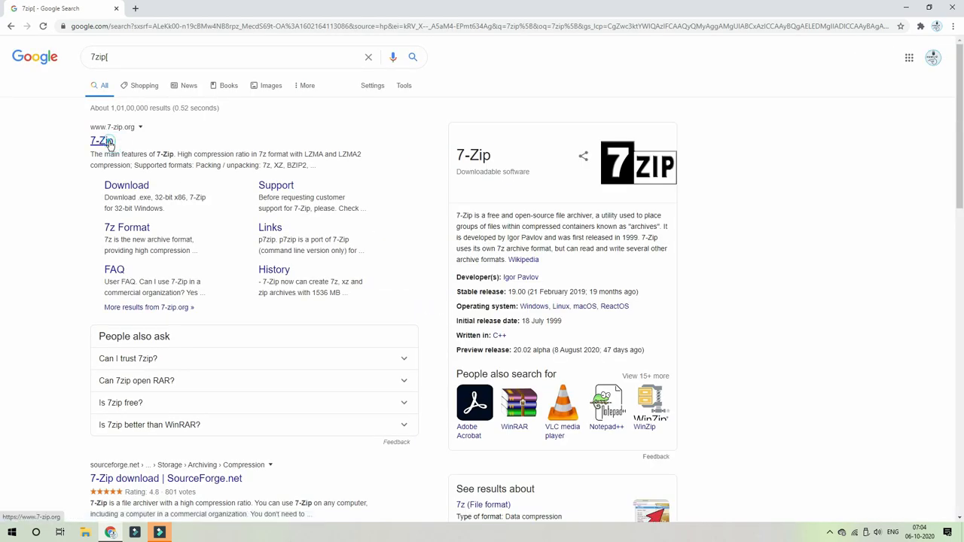
left_click(98, 141)
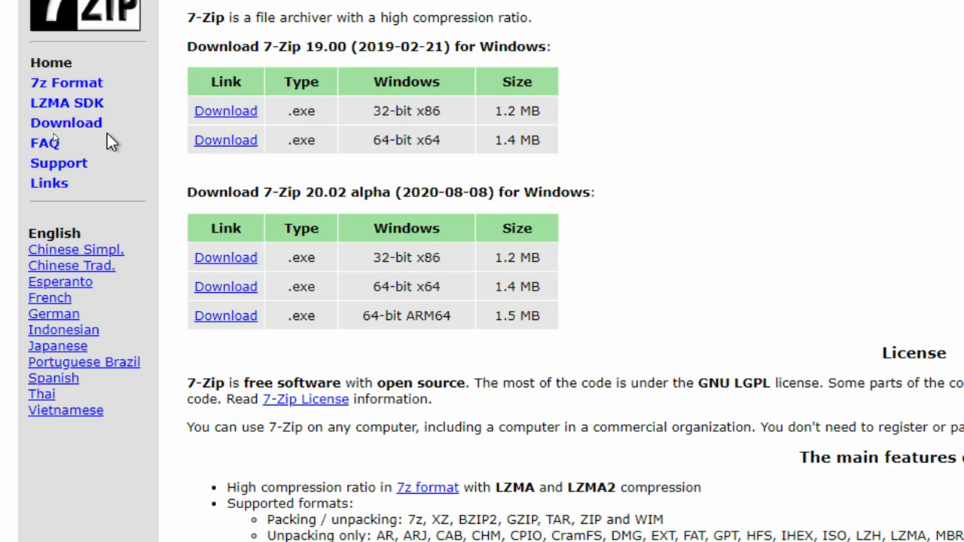
mouse_move(221, 166)
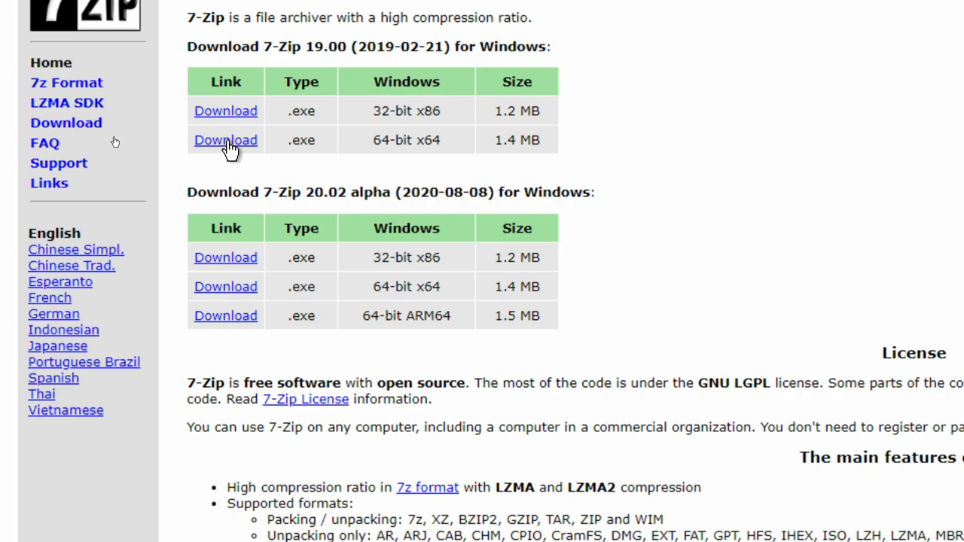
Download and install 7-Zip 19.00 for 64-bit x64 Windows, then close the setup.
left_click(225, 139)
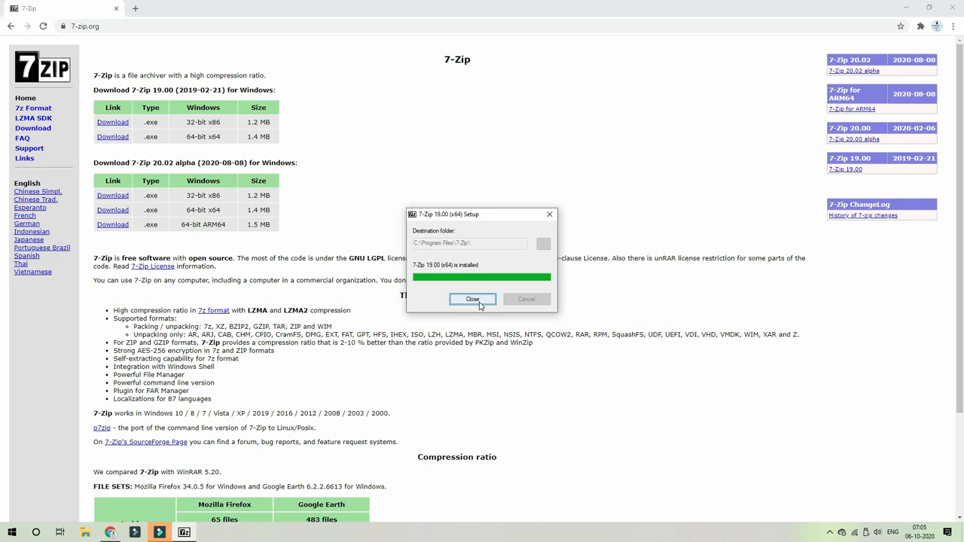
left_click(472, 299)
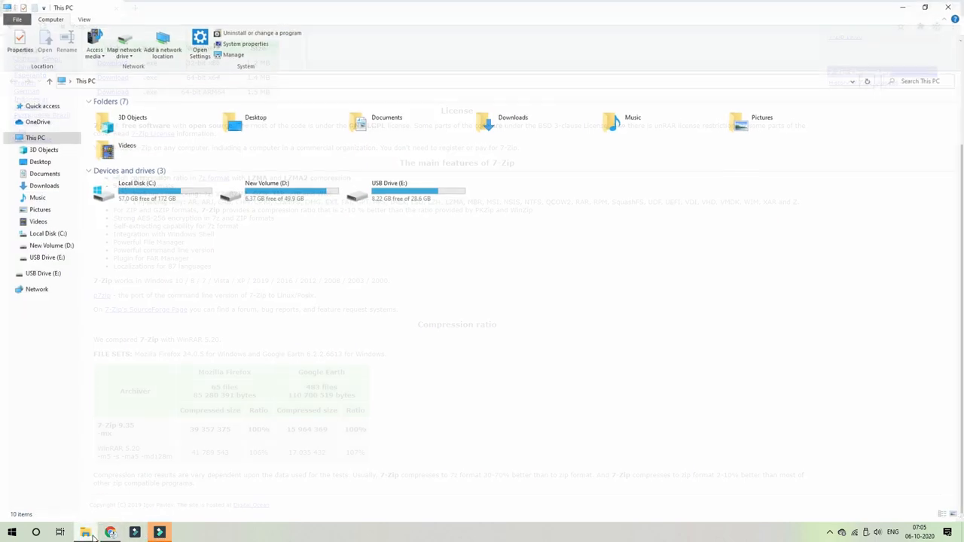
Select all 37 items in Pictures and confirm their 2.81 GB total in Properties.
left_click(37, 208)
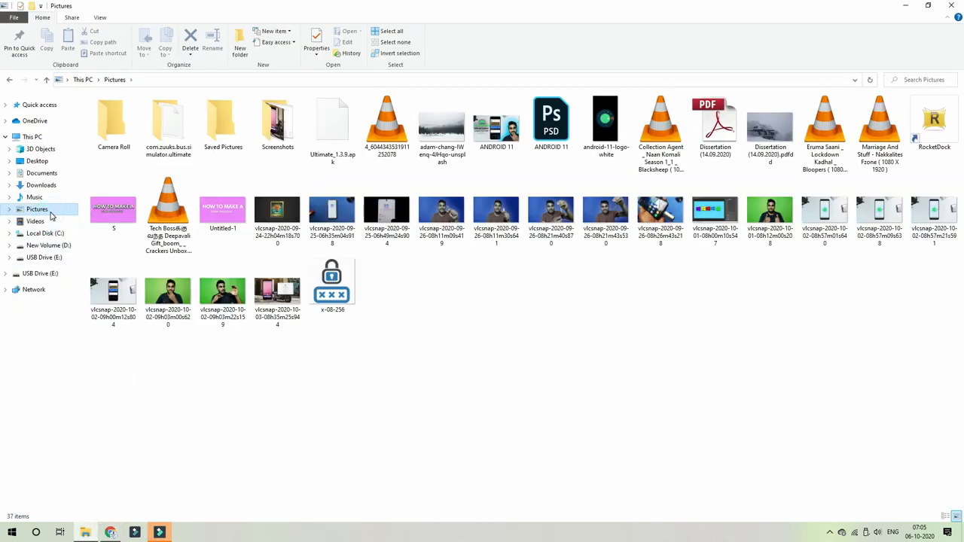
double_click(277, 121)
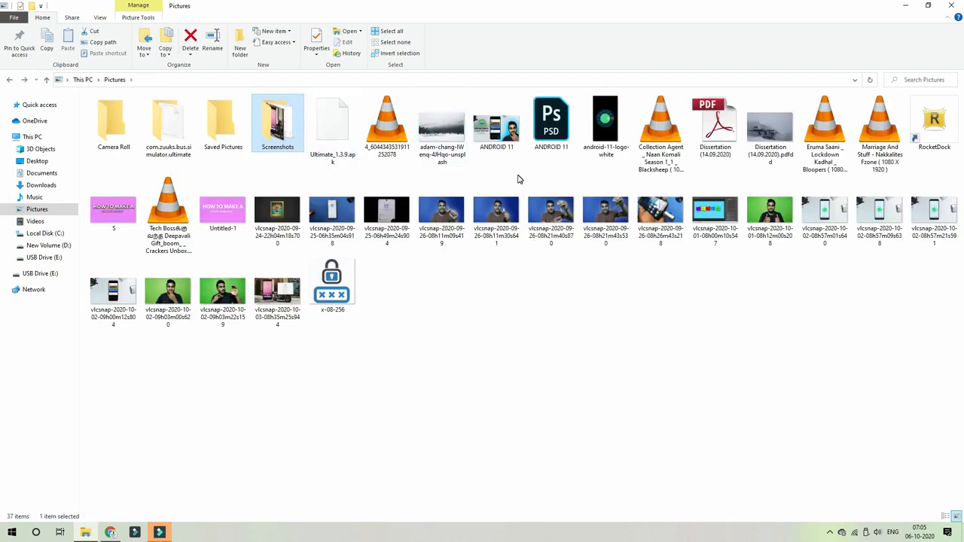
mouse_move(316, 169)
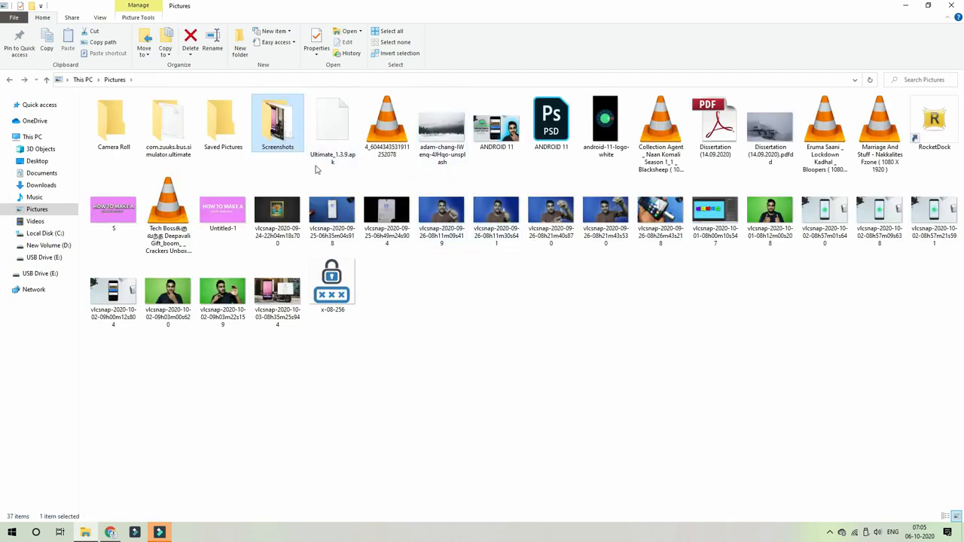
left_click(168, 210)
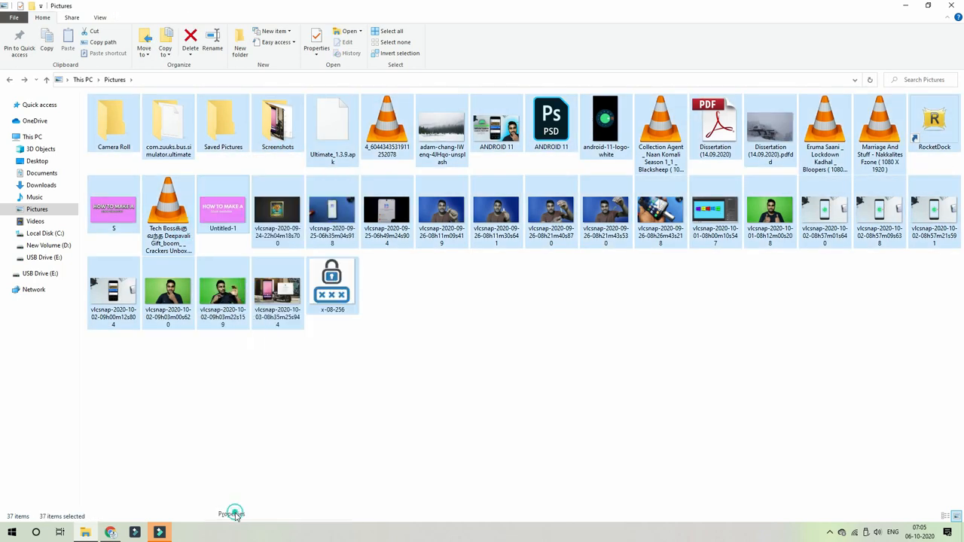
left_click(232, 514)
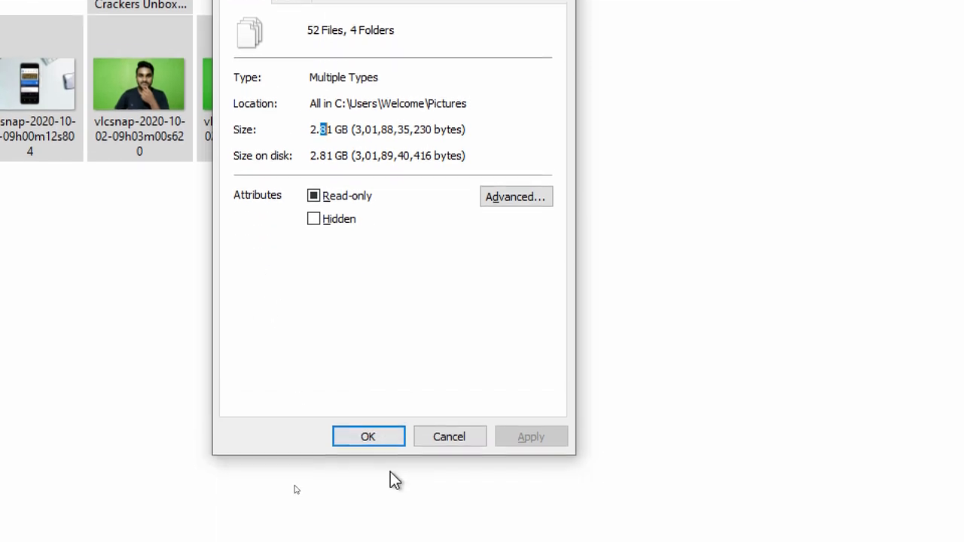
left_click(449, 437)
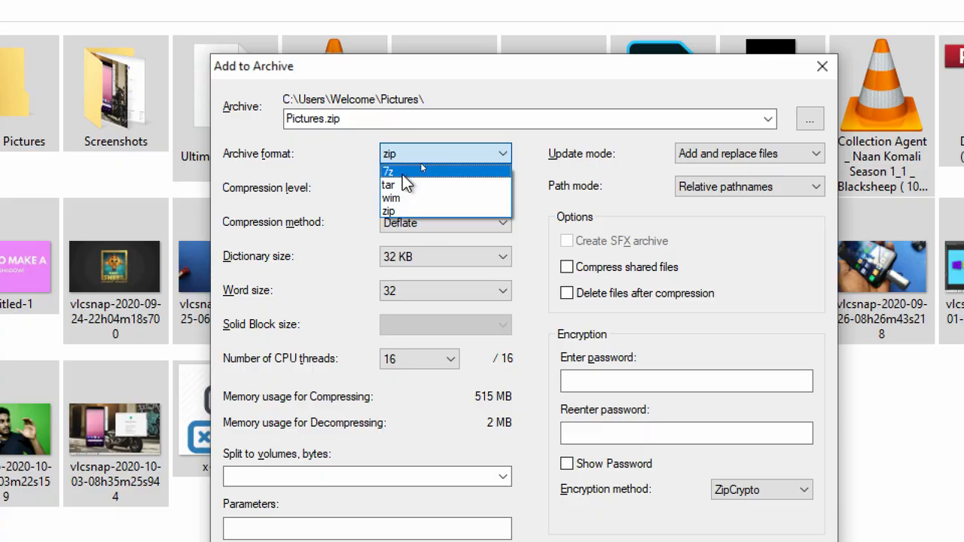
Choose 7z as the archive format and Ultra as the compression level for Pictures.
left_click(388, 172)
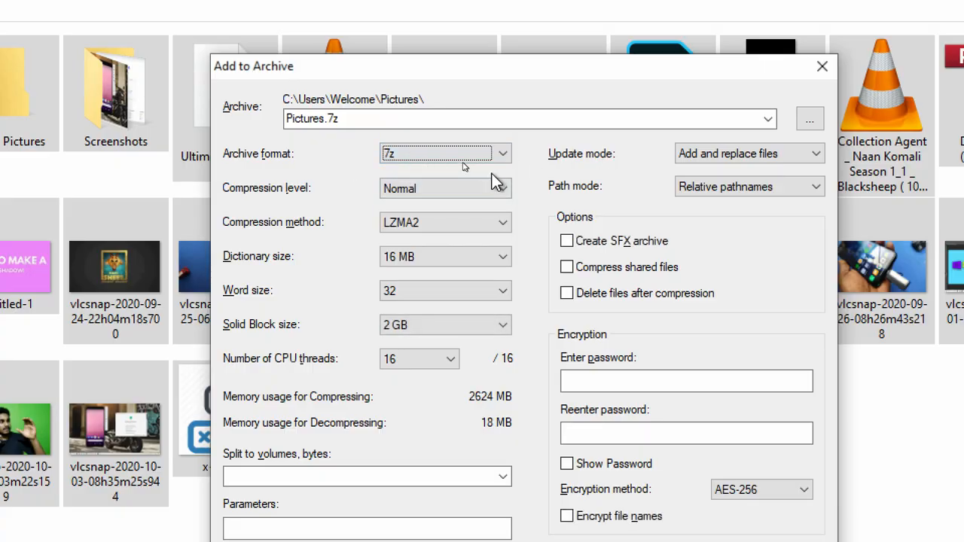
left_click(445, 153)
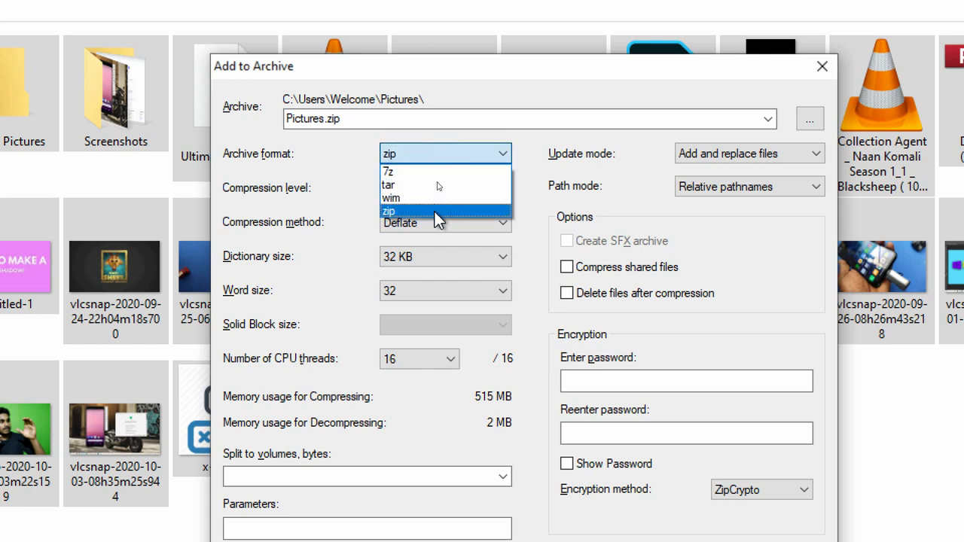
left_click(387, 172)
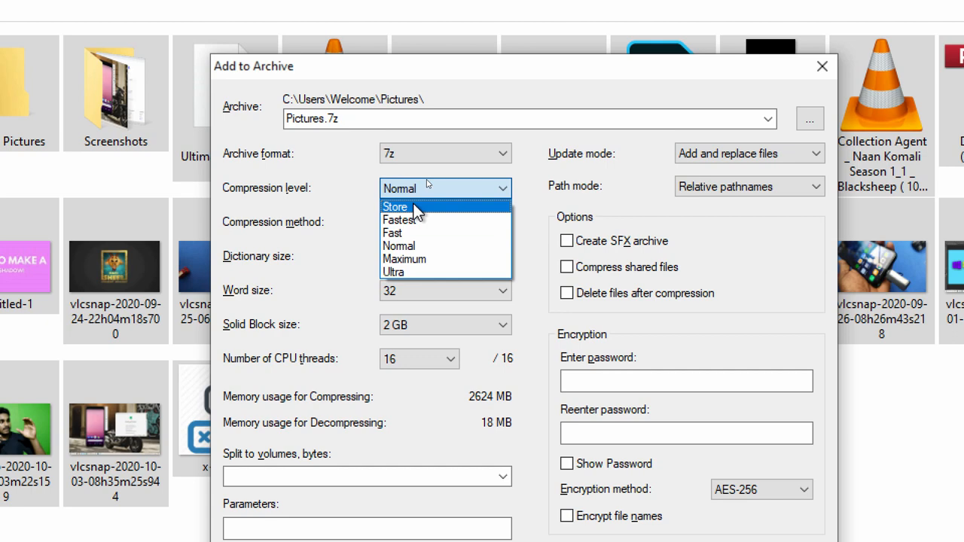
left_click(394, 272)
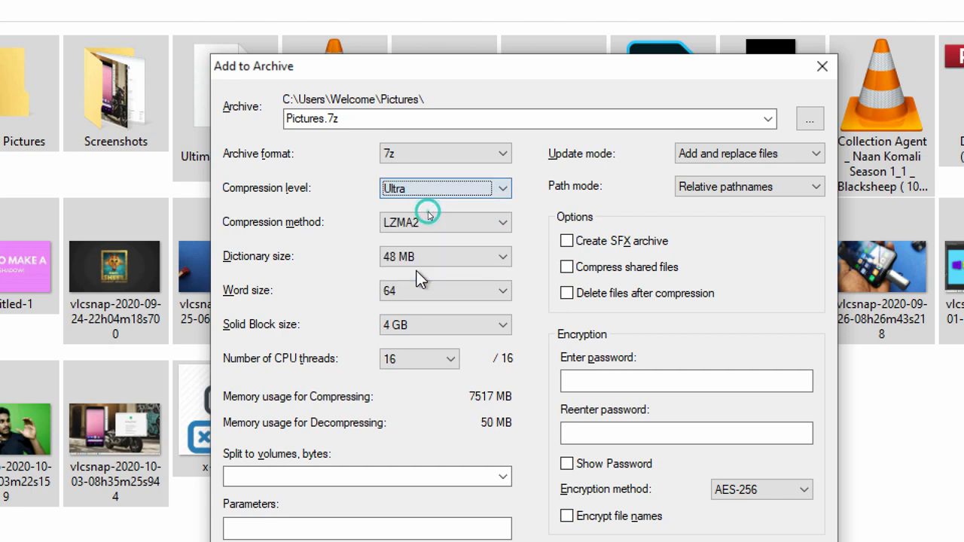
left_click(445, 221)
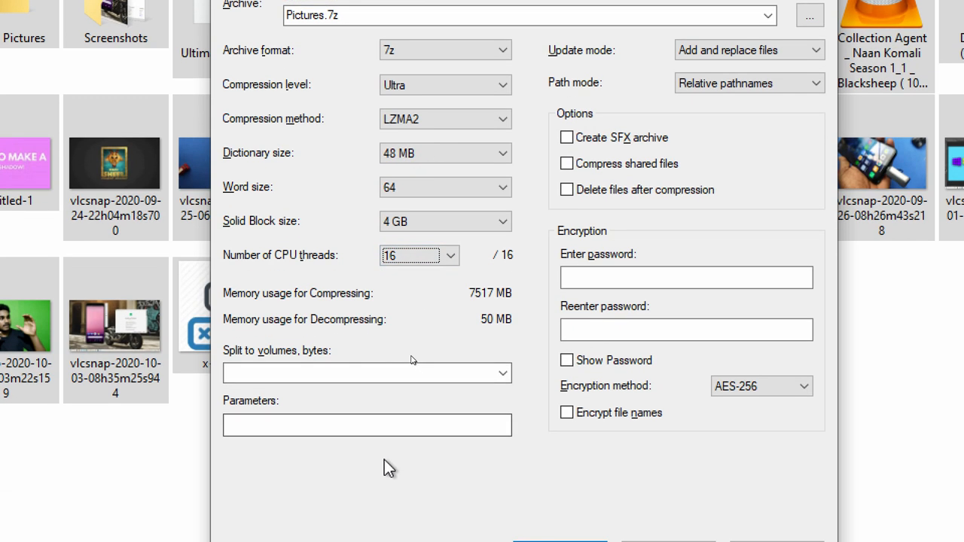
mouse_move(714, 142)
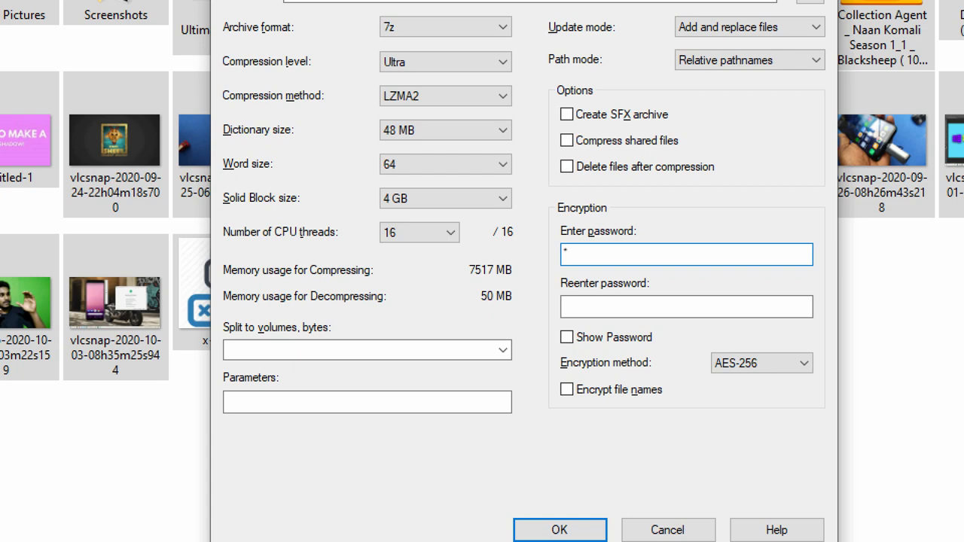
type("****")
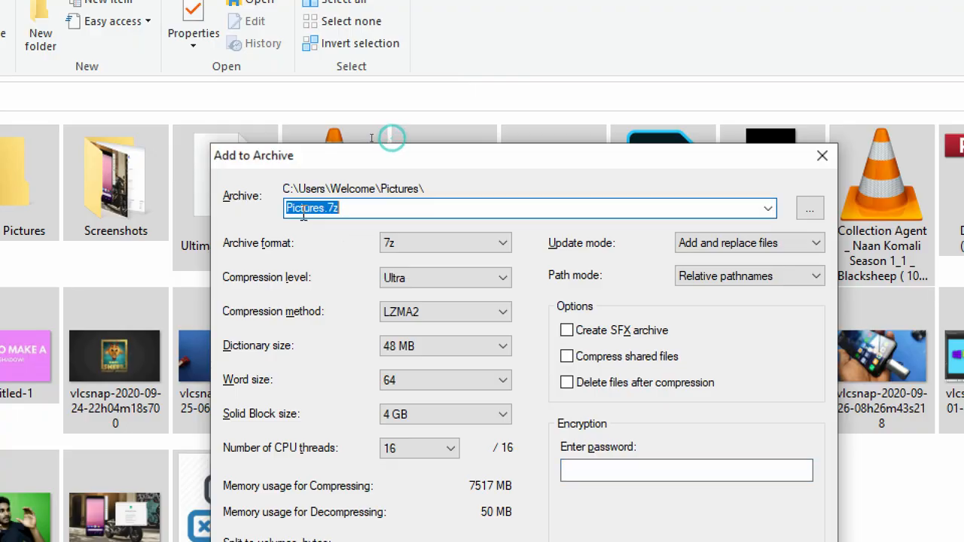
Rename the archive to 'compressed 7zip files' and create it.
type("comp")
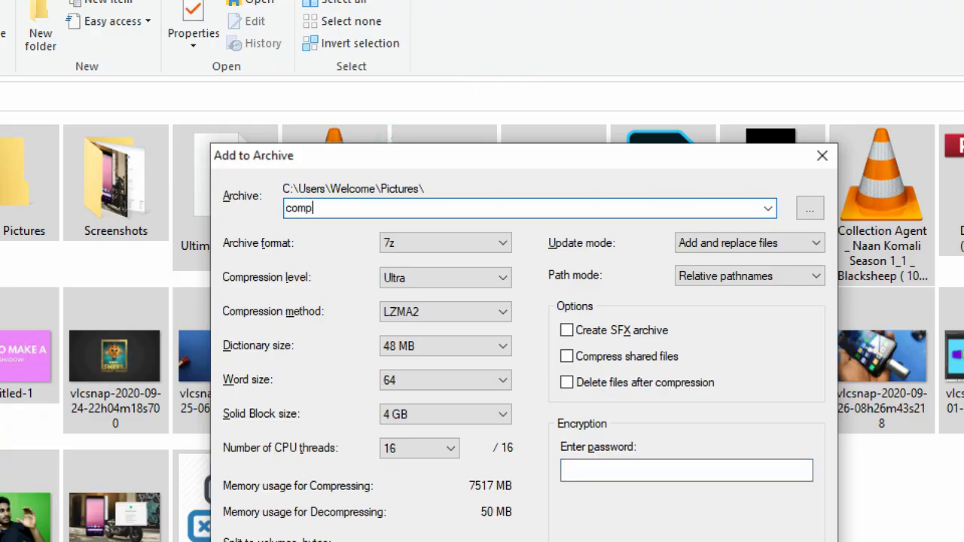
type("ress")
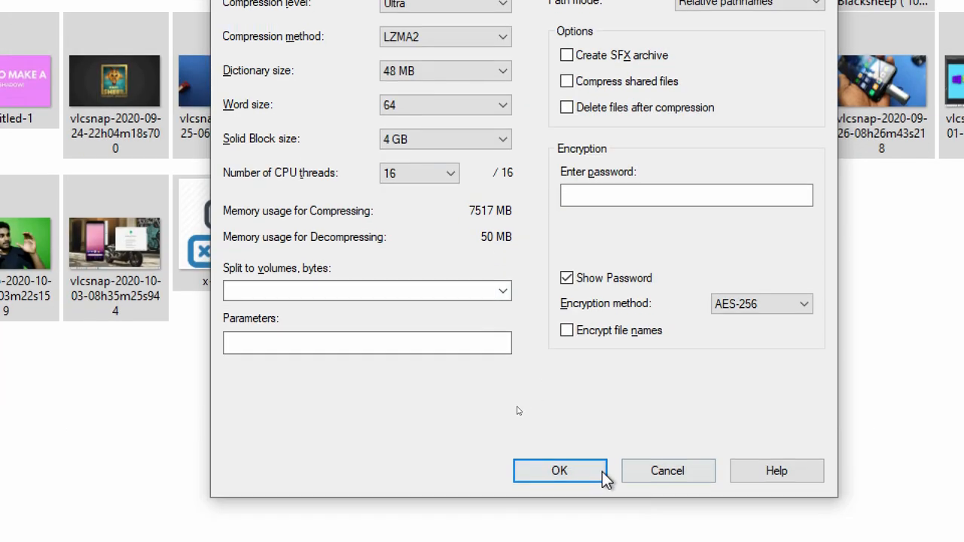
left_click(558, 471)
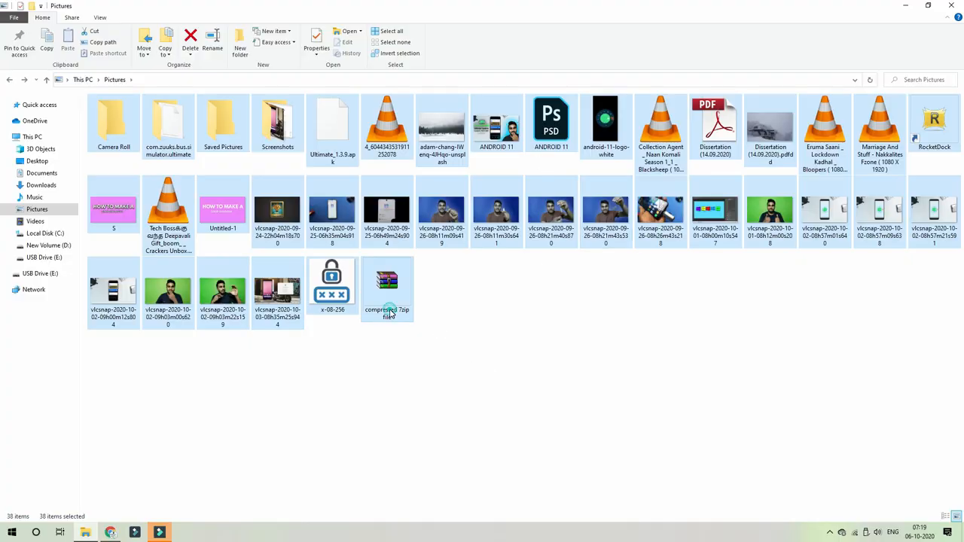
Check the new archive's 2.66 GB size, then confirm the Movies MKV file is 1.65 GB.
right_click(386, 290)
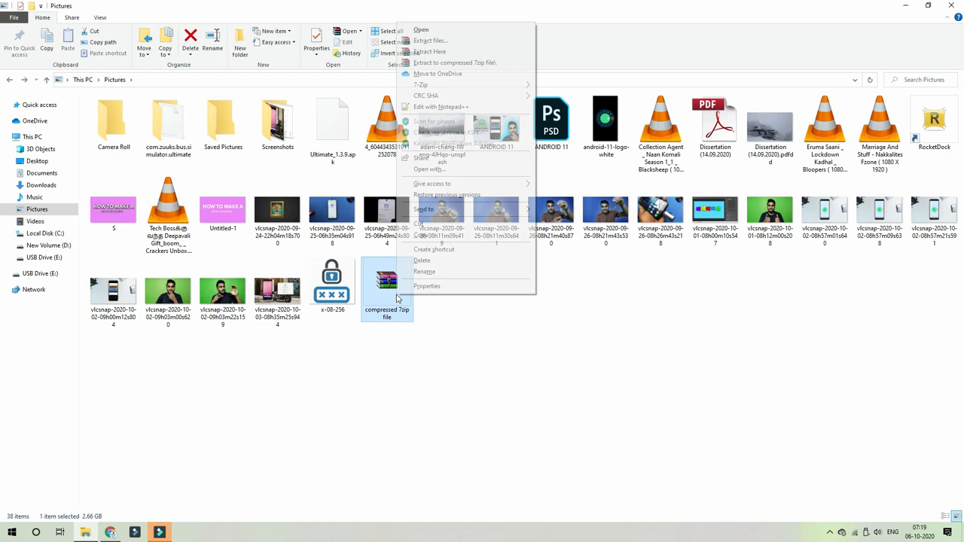
left_click(427, 285)
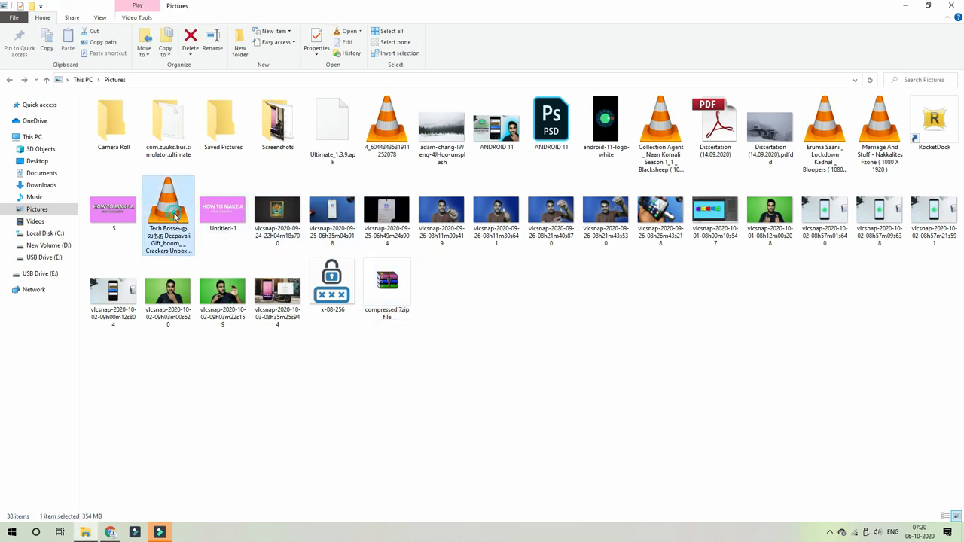
right_click(168, 211)
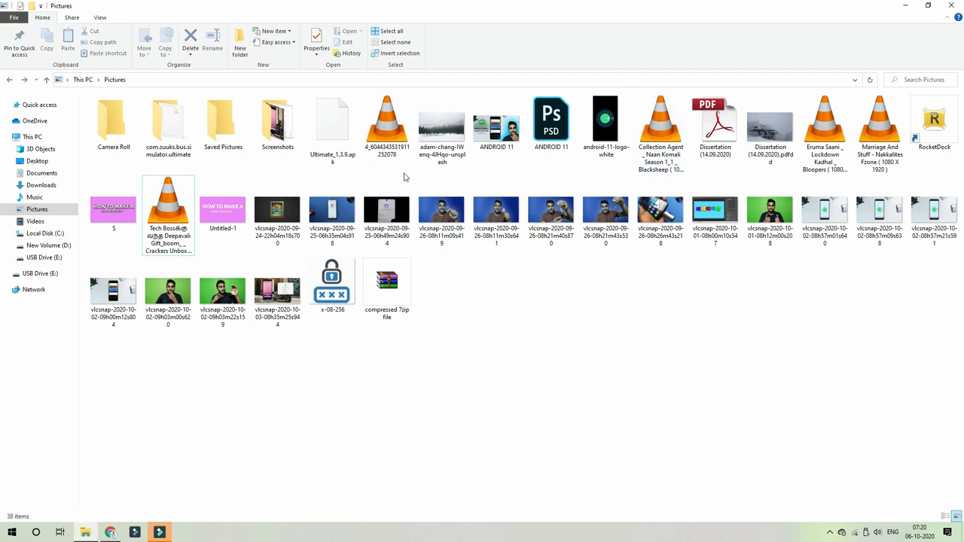
left_click(113, 207)
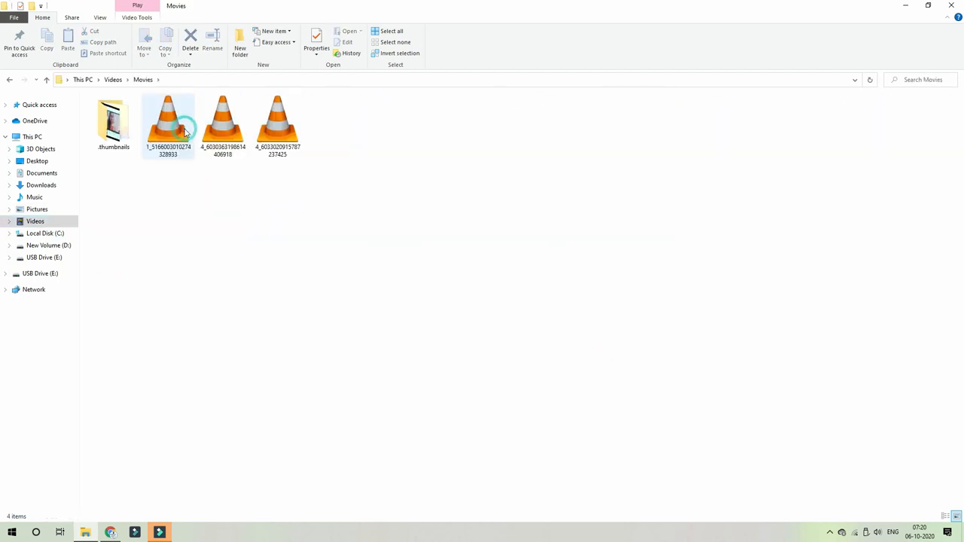
left_click(278, 126)
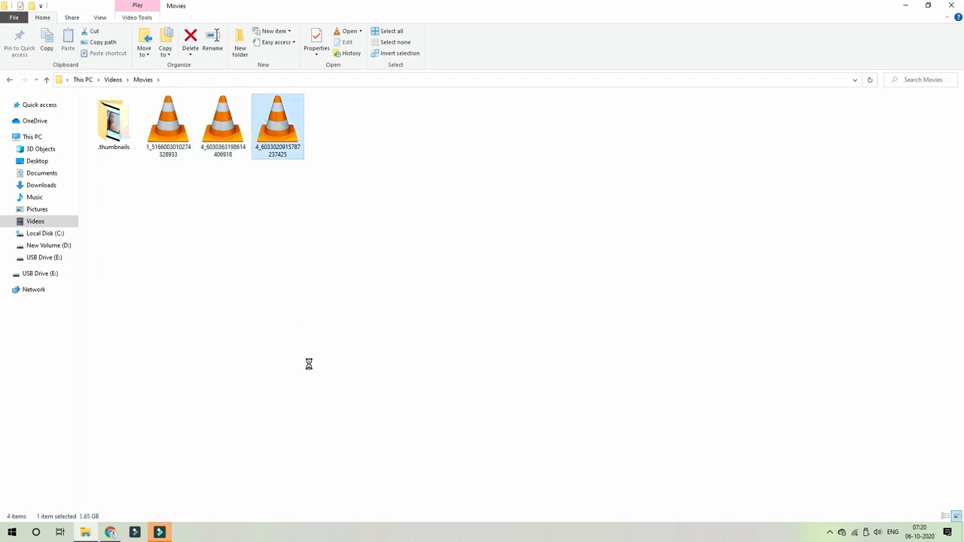
left_click(317, 41)
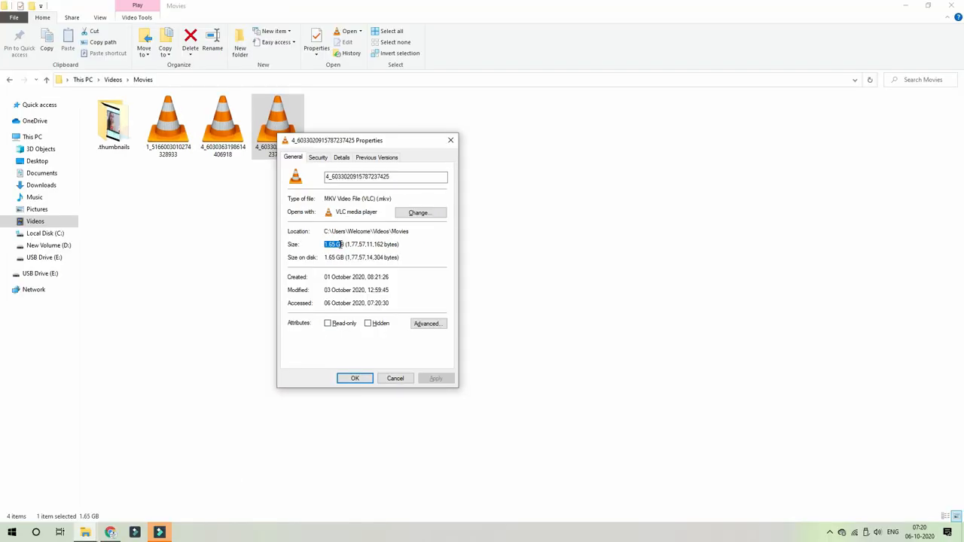
left_click(354, 378)
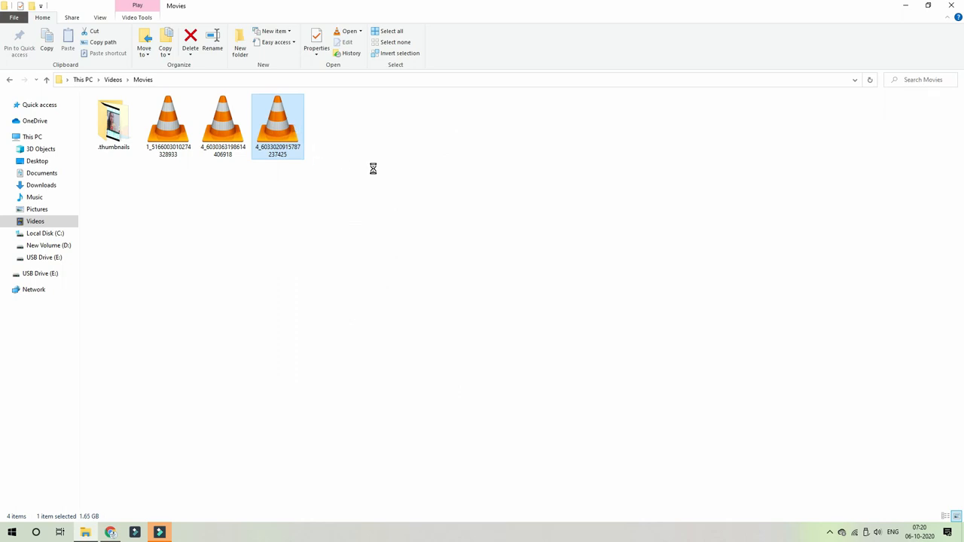
Archive the 1.65 GB movie as 7z with Ultra level and LZMA2 method.
right_click(277, 125)
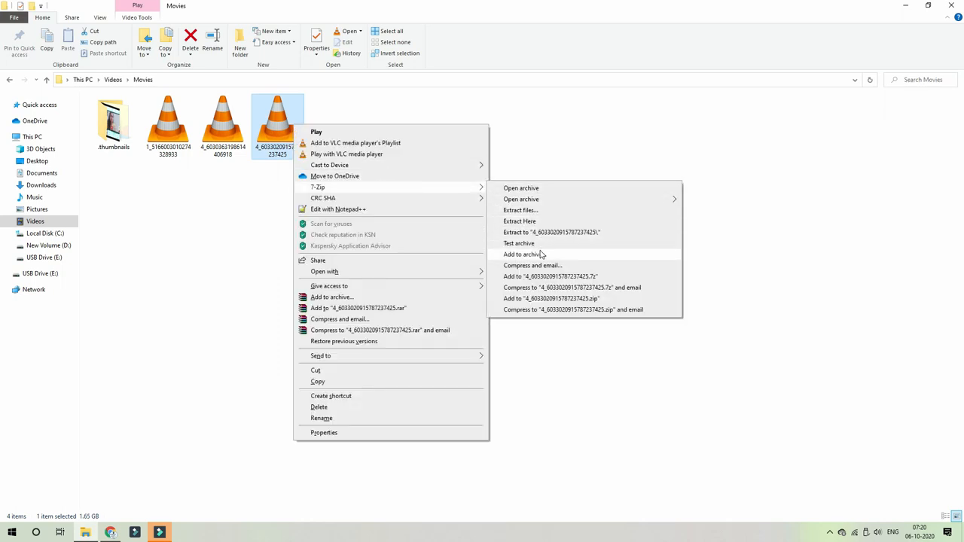
left_click(521, 255)
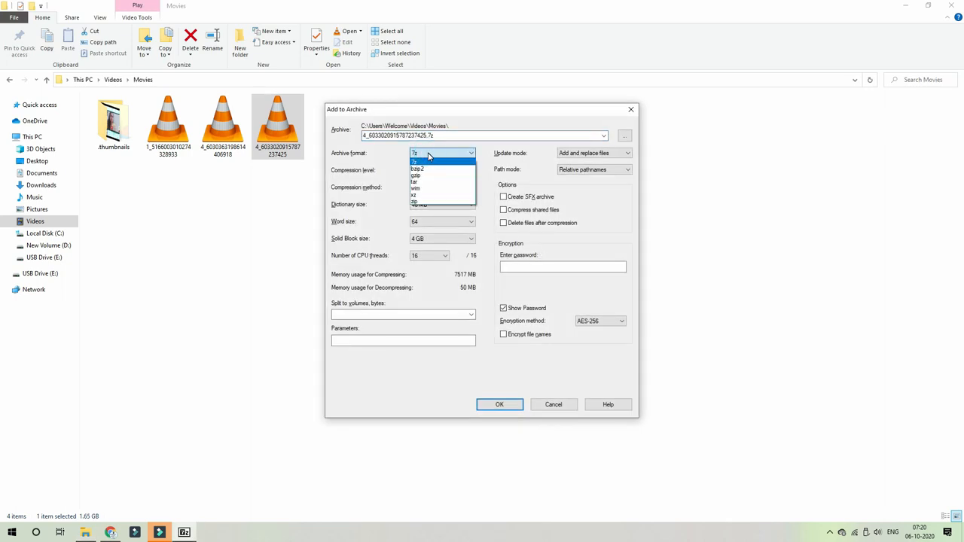
left_click(470, 169)
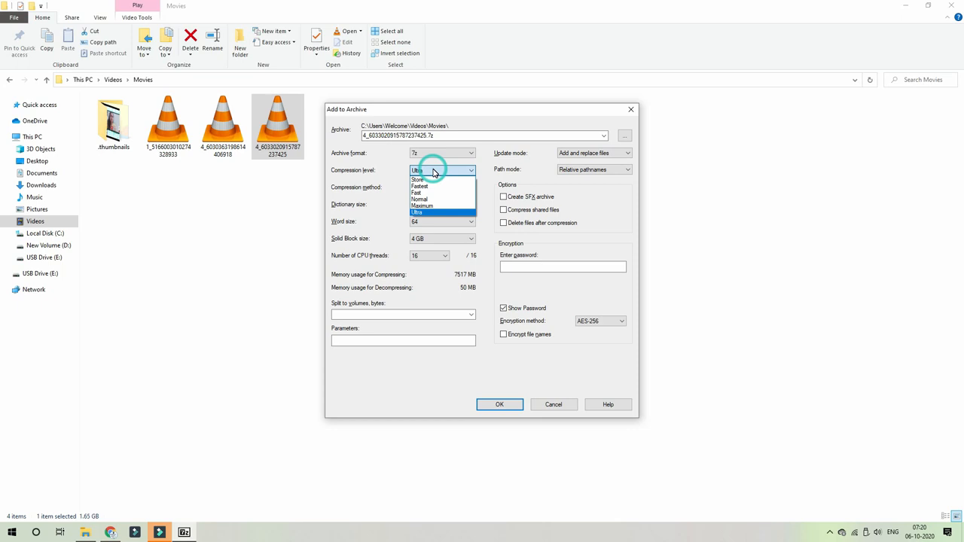
left_click(418, 212)
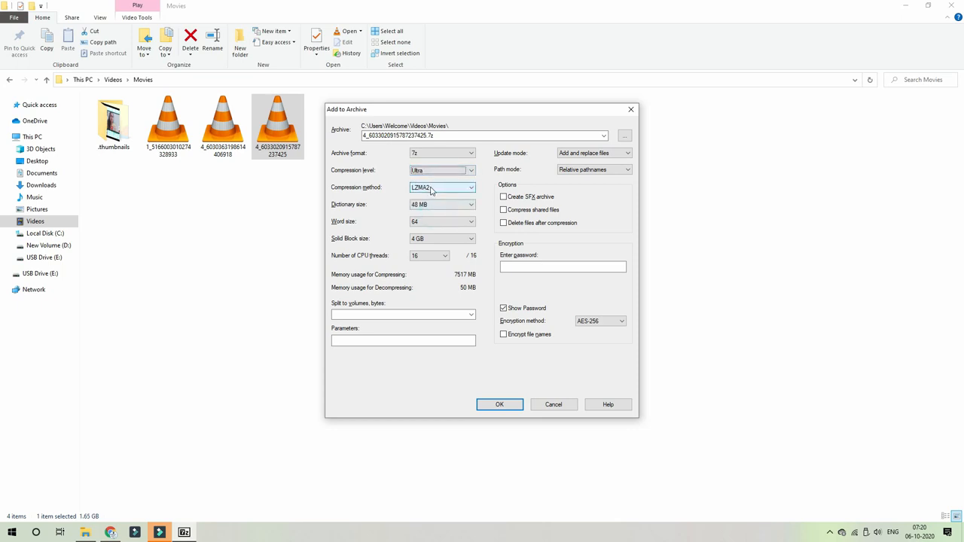
left_click(471, 204)
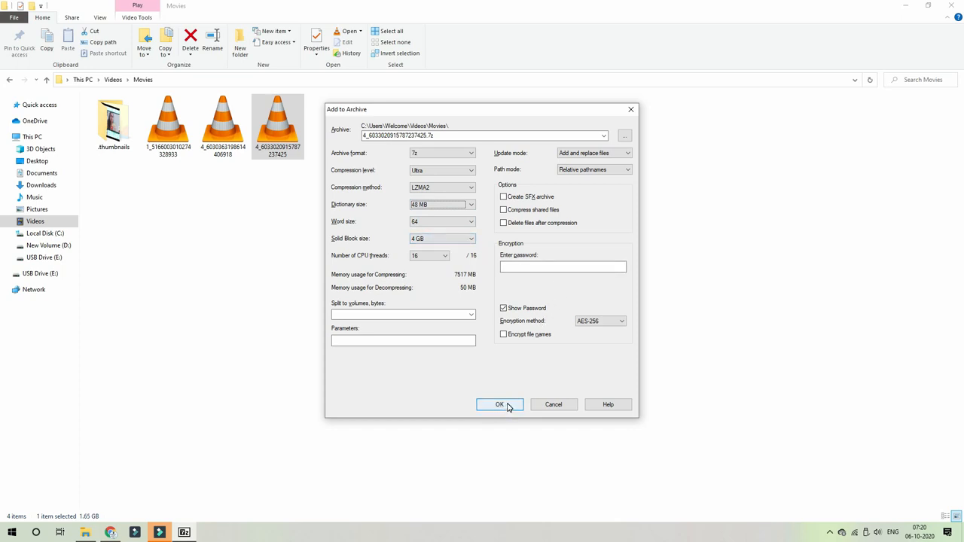
left_click(500, 405)
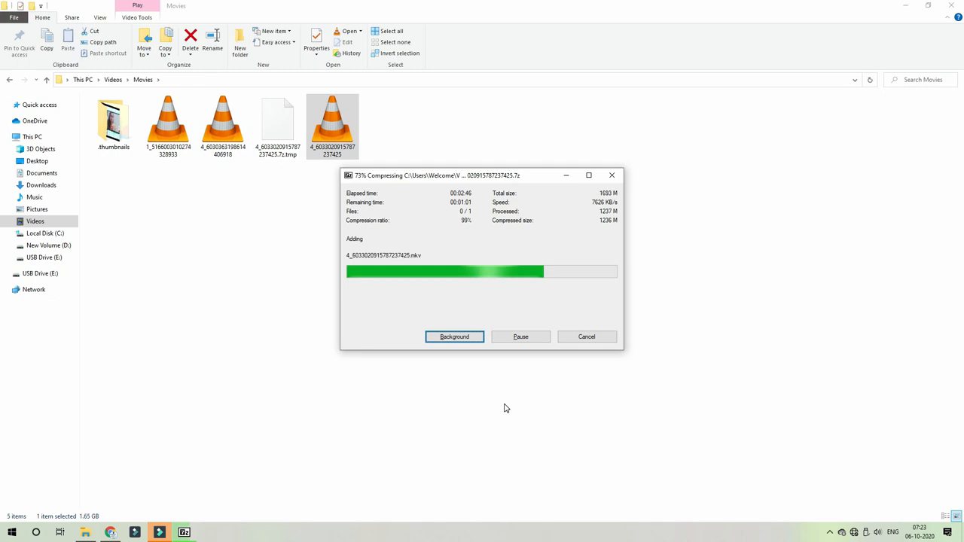
Confirm in Properties that the movie's 7z archive is still 1.65 GB.
right_click(277, 117)
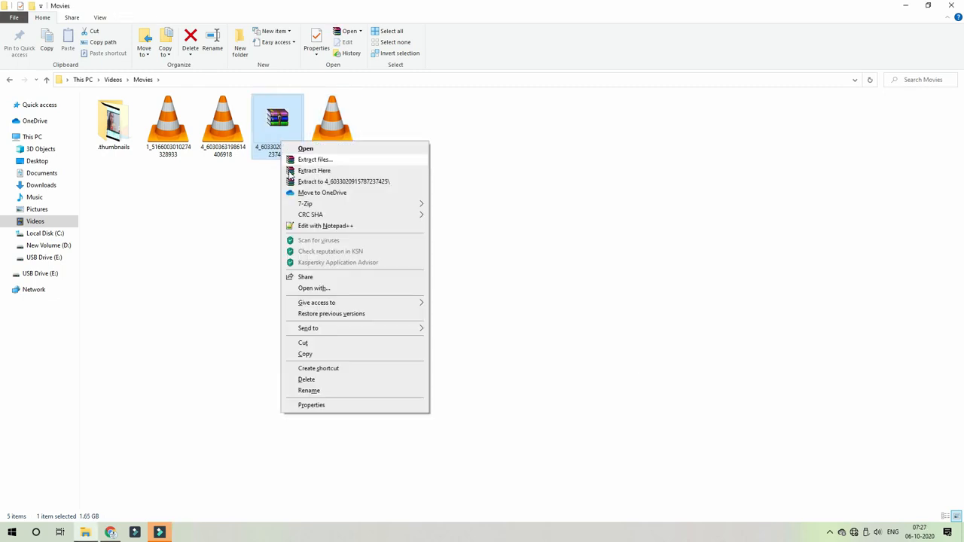
left_click(311, 404)
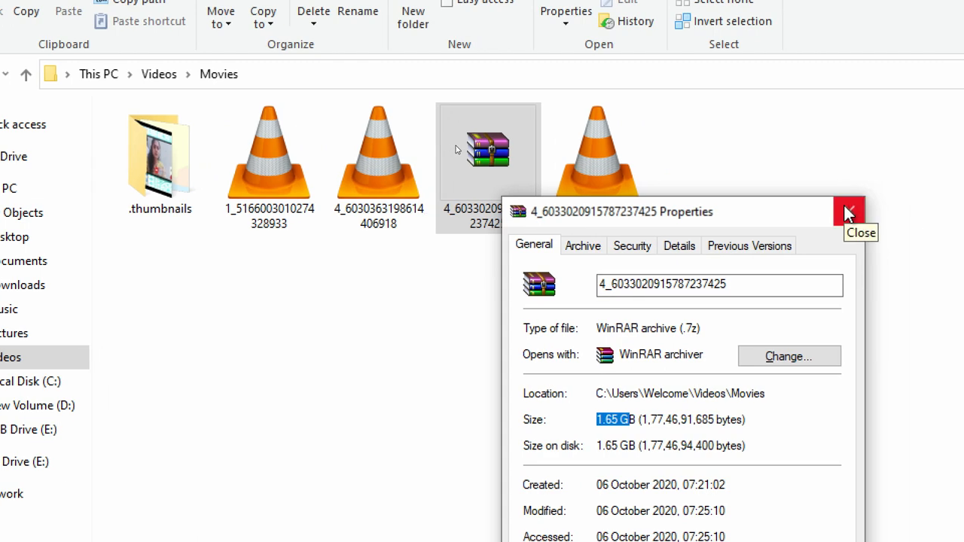
left_click(849, 212)
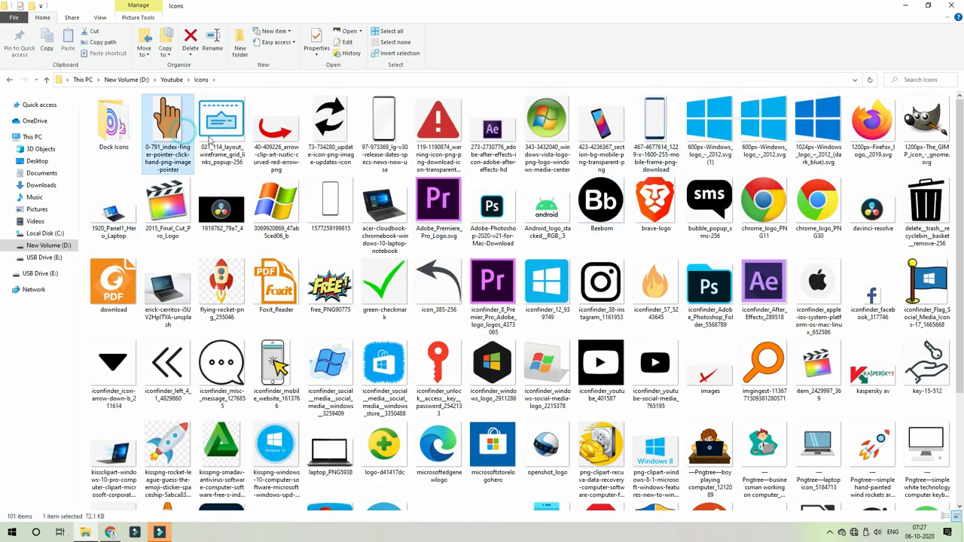
Read the Icons folder's Properties in D:\Youtube: 21.6 MB, 196 files, 1 folder.
scroll("down", 3)
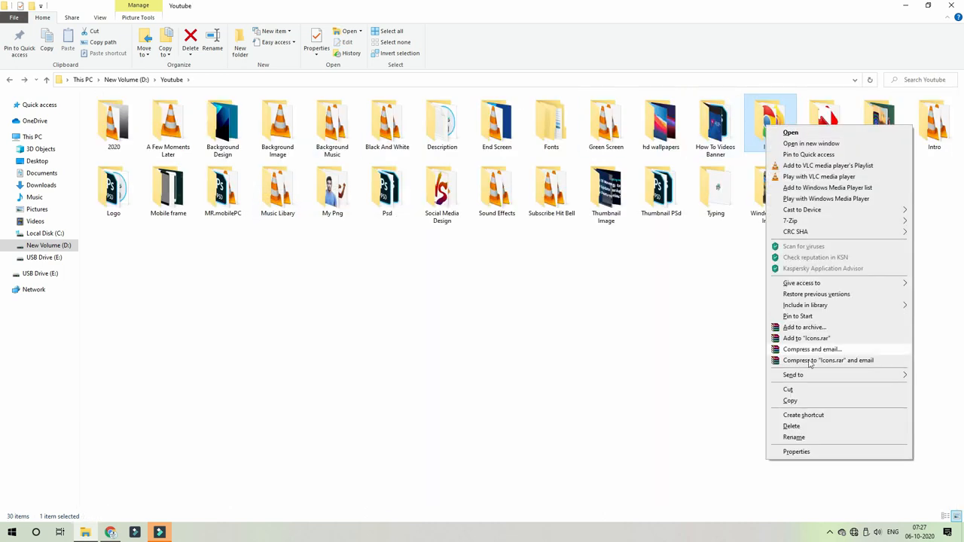
mouse_move(798, 460)
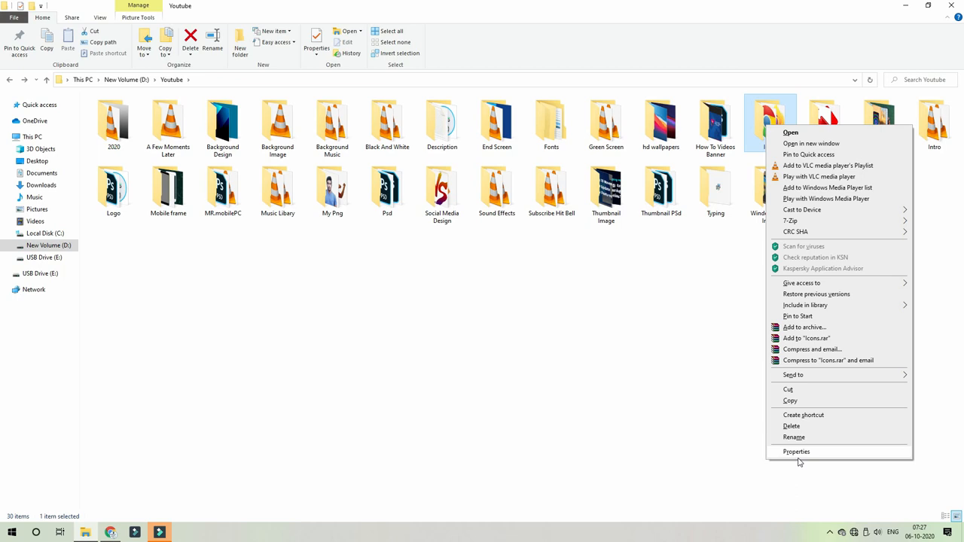
left_click(796, 451)
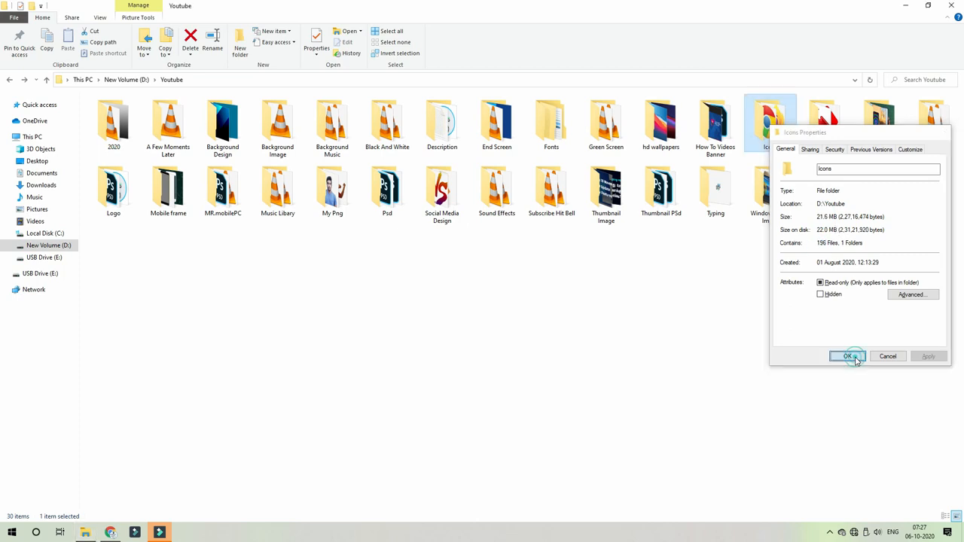
left_click(847, 356)
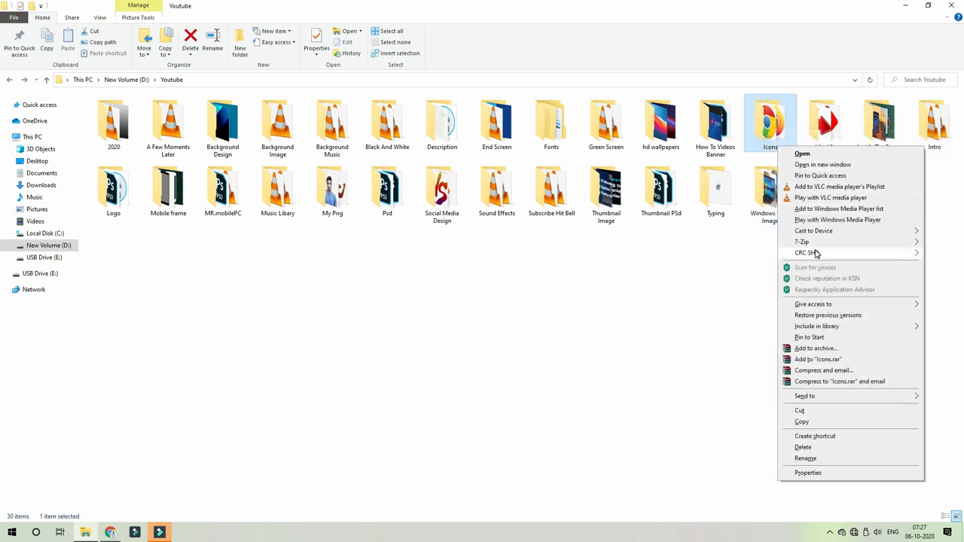
mouse_move(802, 242)
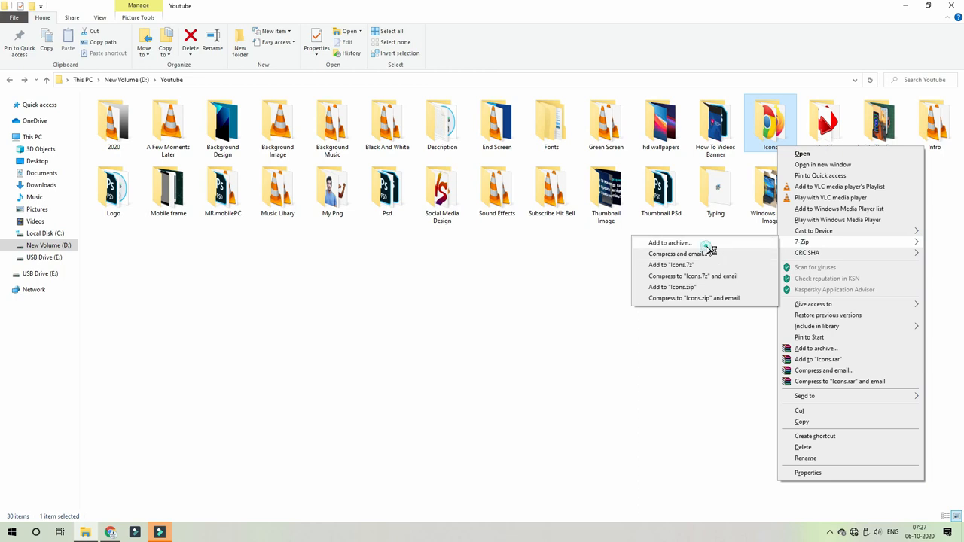
Compress Icons into Icons.7z using 7z format and Ultra level, then select the new archive.
left_click(669, 242)
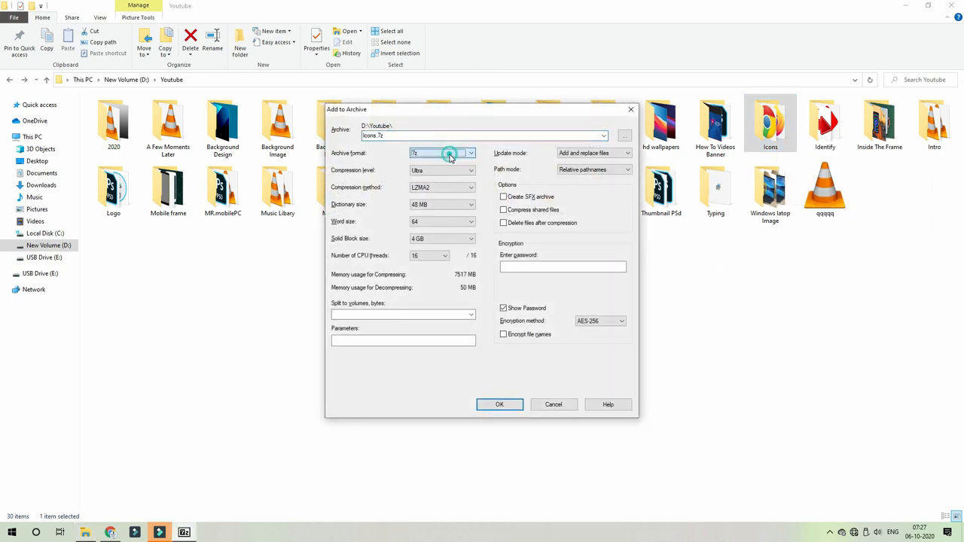
left_click(471, 169)
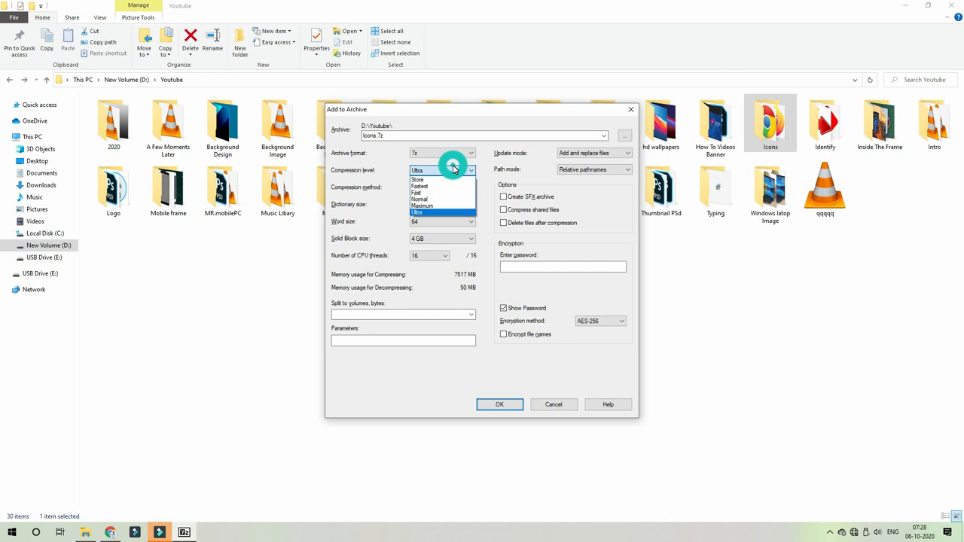
left_click(417, 211)
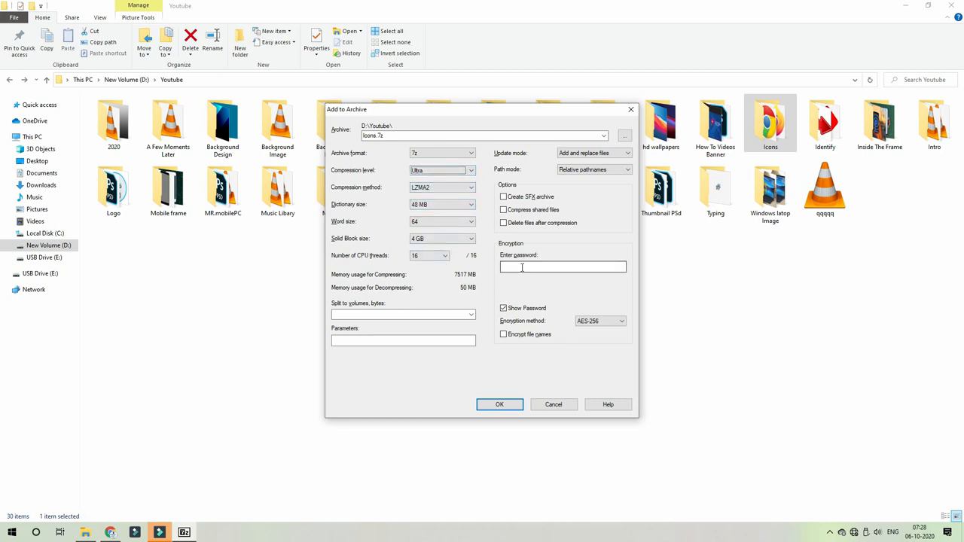
left_click(499, 405)
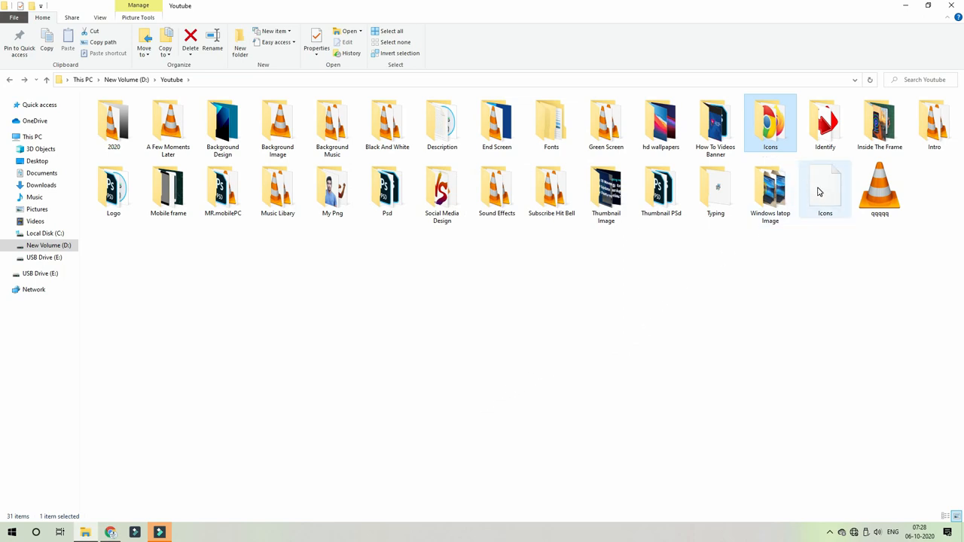
left_click(770, 188)
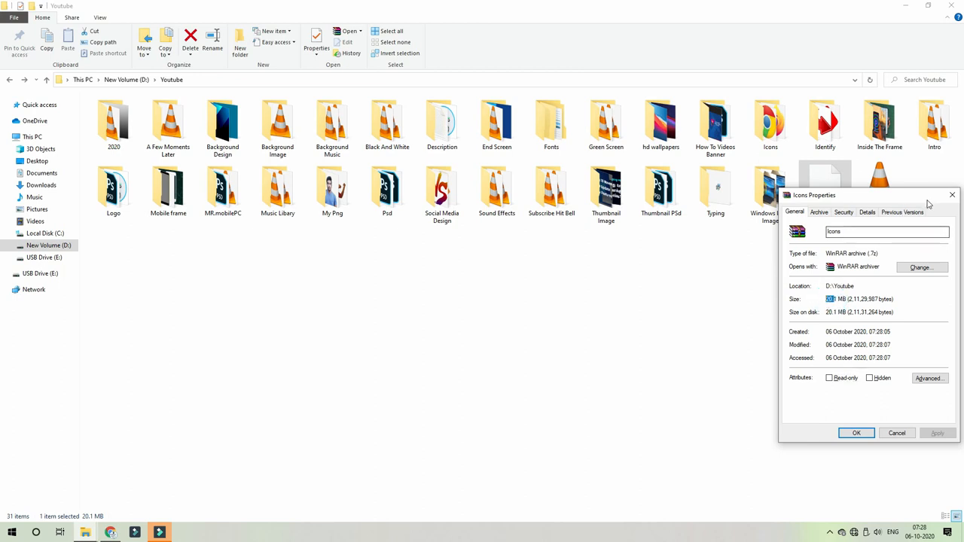
Open the Icons folder's Properties to compare its size with Icons.7z.
right_click(769, 122)
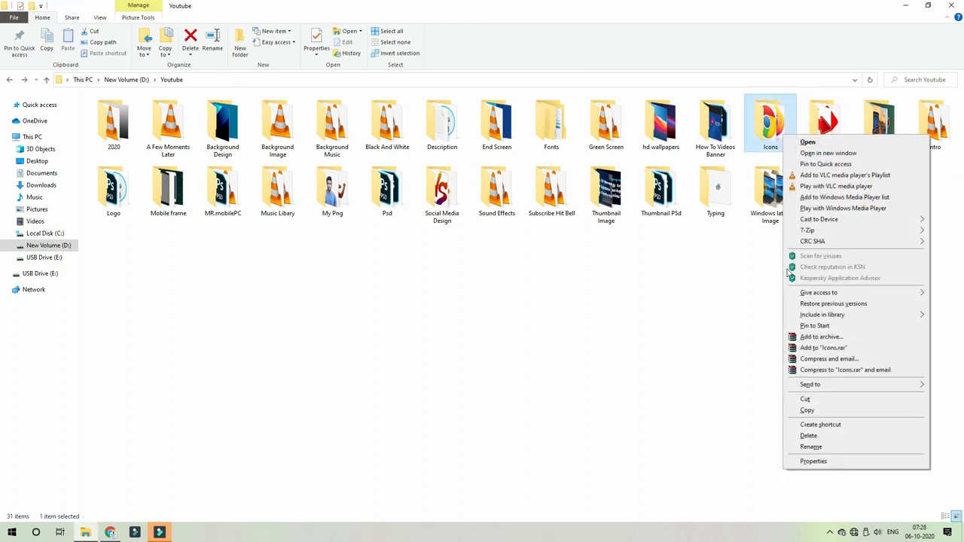
left_click(813, 461)
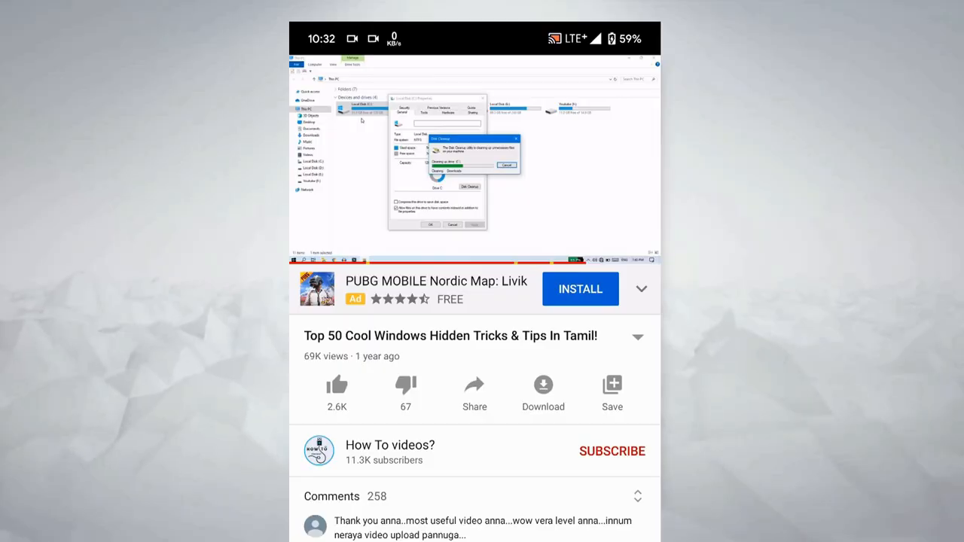
Like the Windows tricks video and subscribe to the How To videos? channel.
left_click(337, 385)
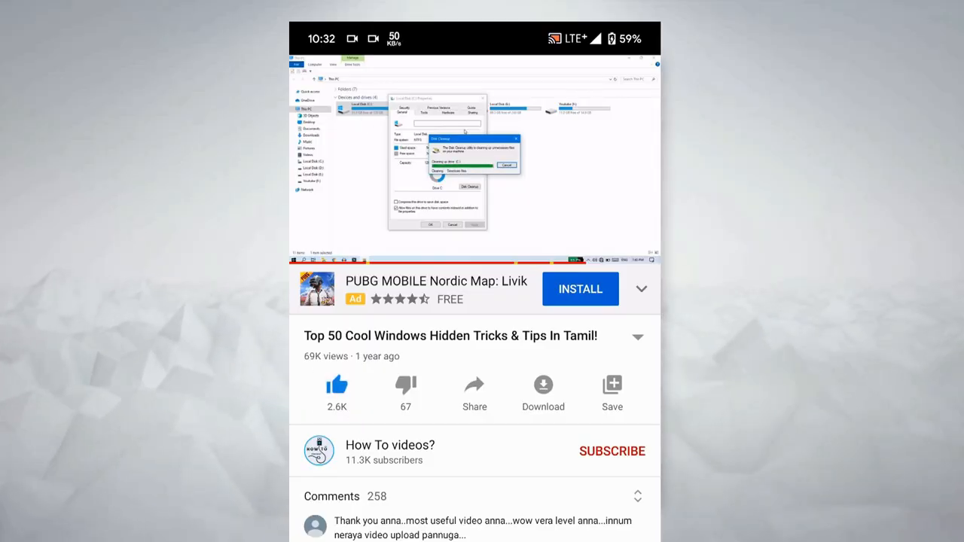
left_click(612, 450)
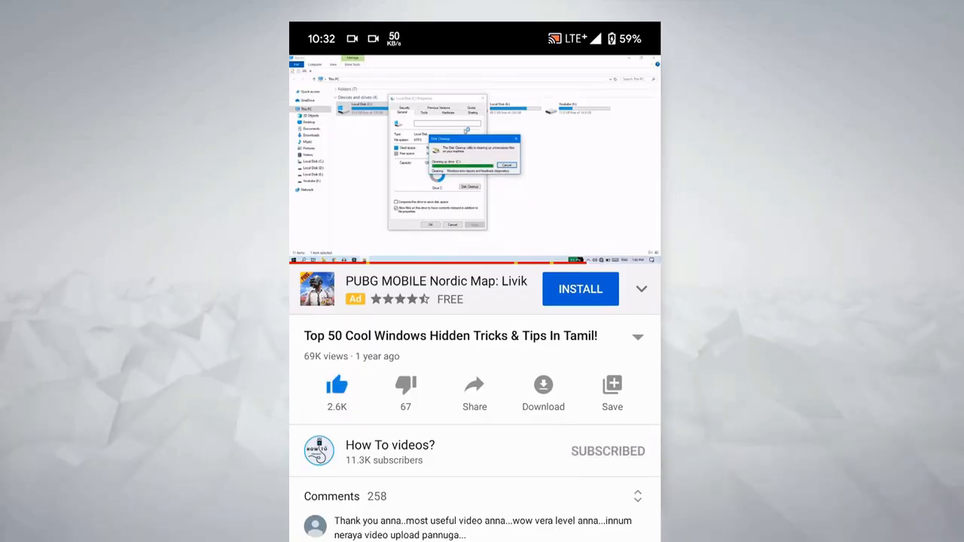